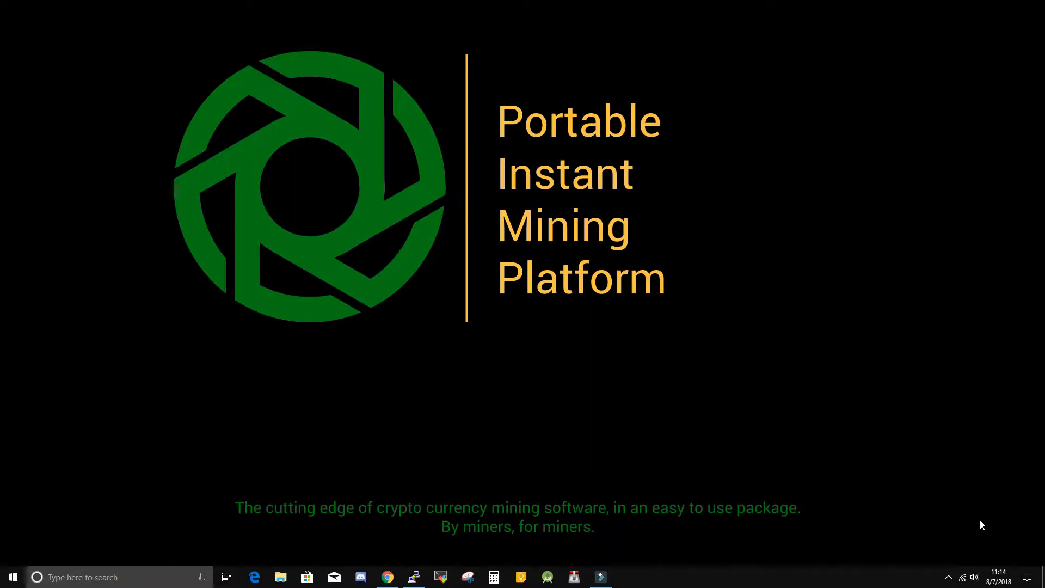
{"action": "mouse_move", "coordinate": [508, 541]}
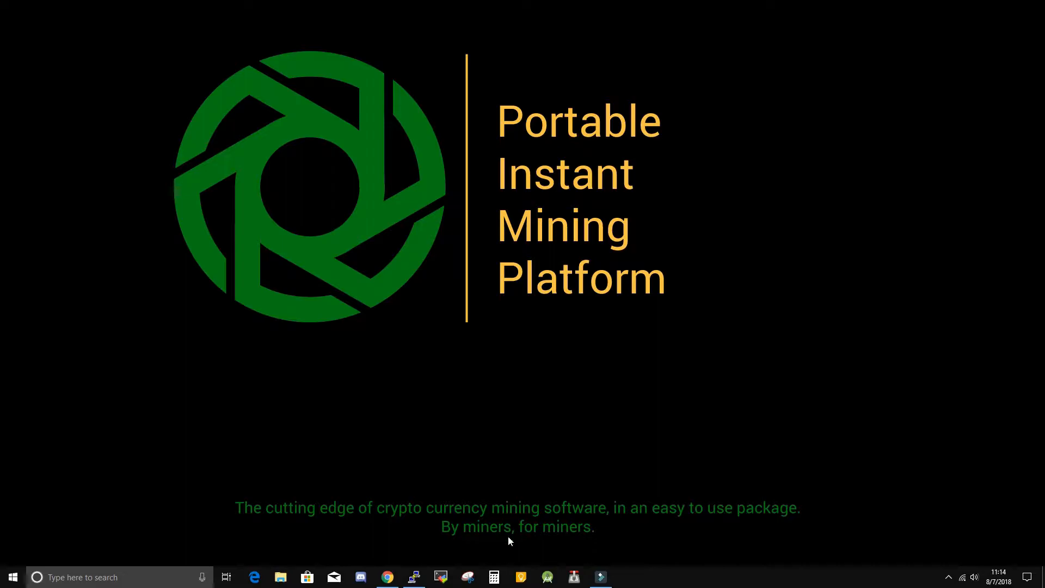
- Bring the browser with the Nanopool site to the front from the taskbar
{"action": "left_click", "coordinate": [386, 577]}
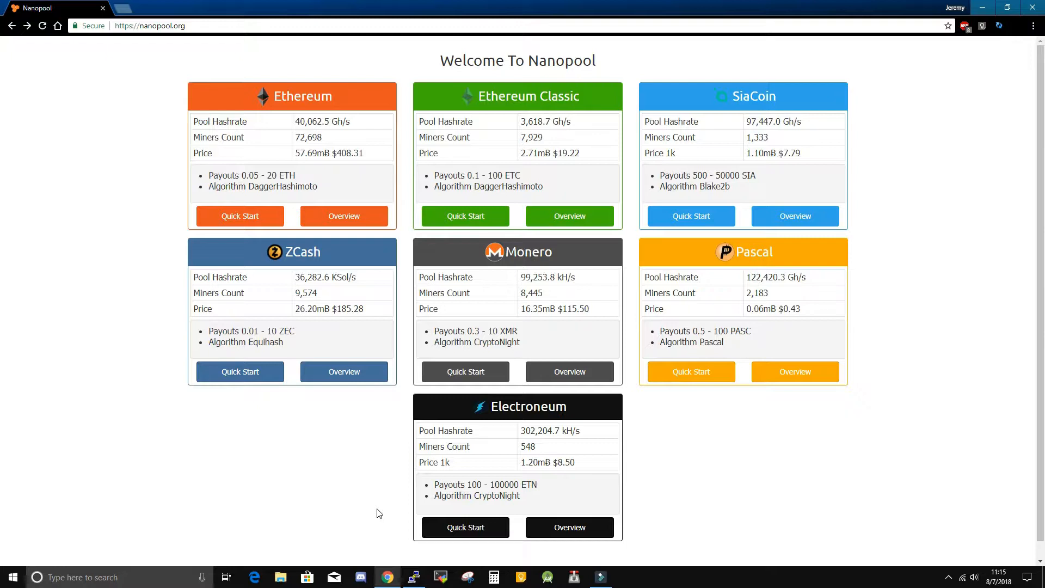
{"action": "mouse_move", "coordinate": [521, 316]}
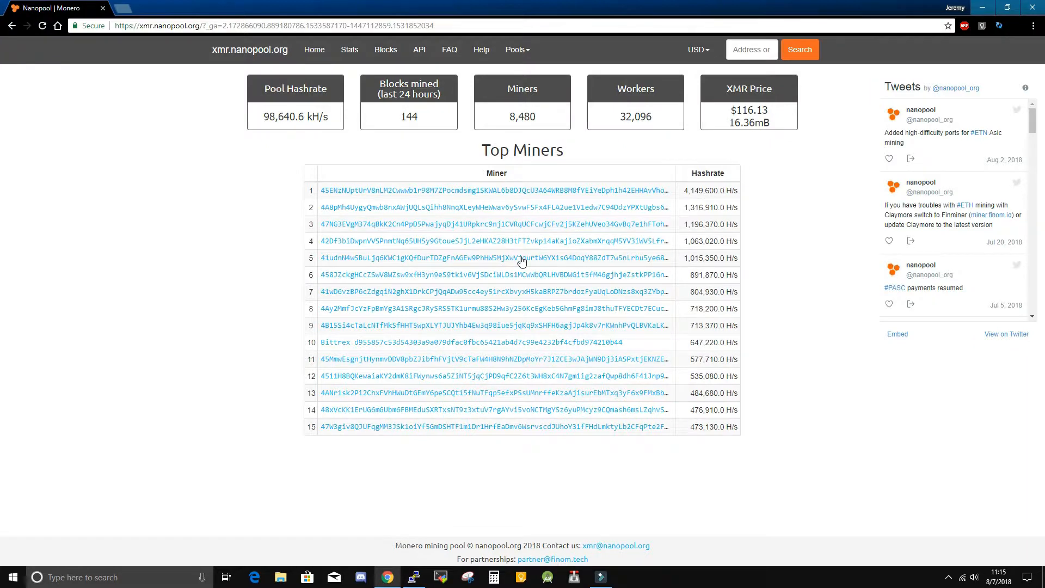
{"action": "mouse_move", "coordinate": [481, 49]}
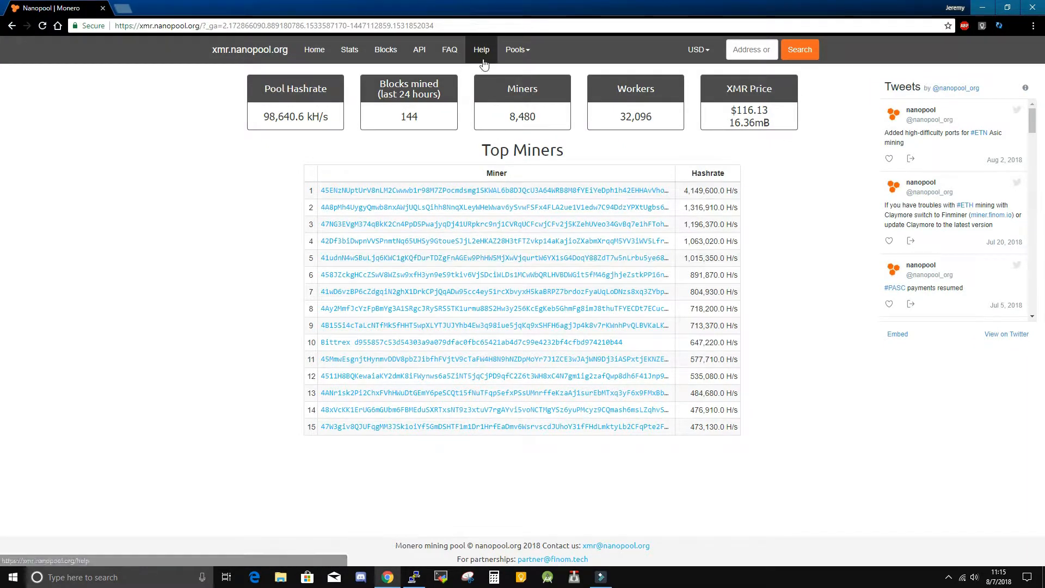
{"action": "mouse_move", "coordinate": [481, 49]}
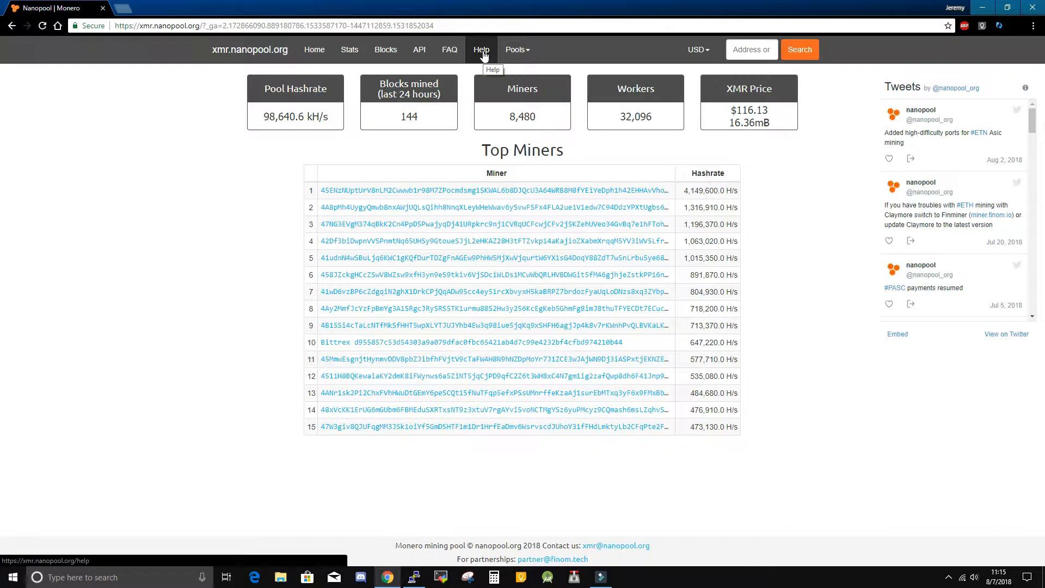
- Show the Monero help page's Pool settings table of regional server hosts and ports
{"action": "left_click", "coordinate": [481, 49]}
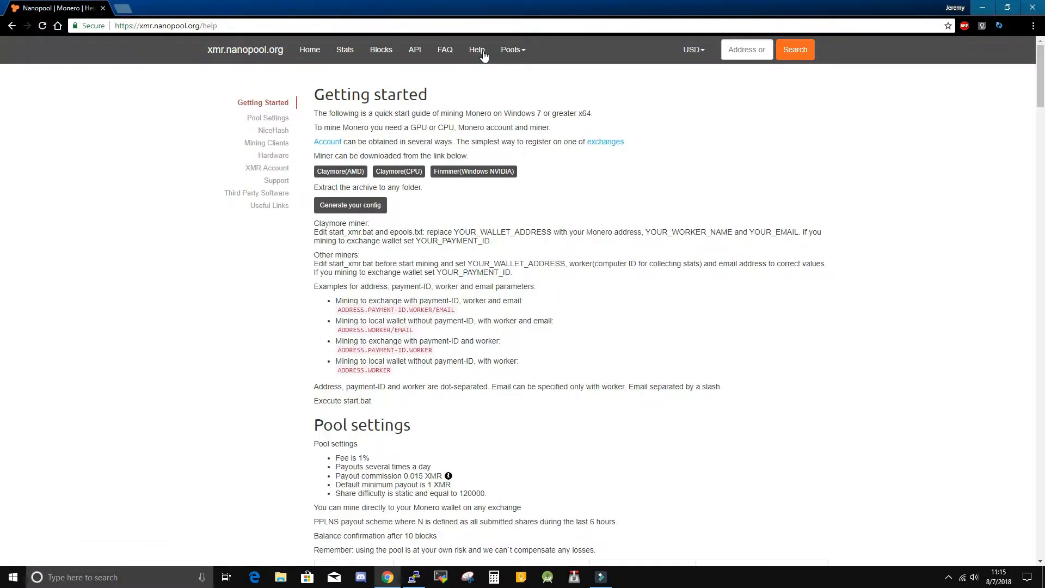
{"action": "scroll", "scroll_direction": "down", "scroll_amount": 3}
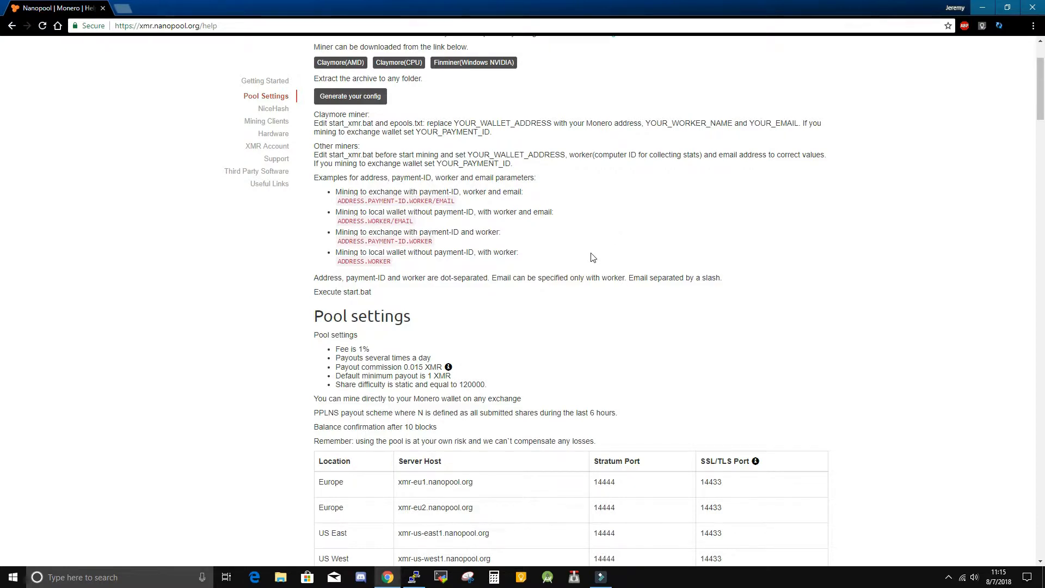
{"action": "scroll", "scroll_direction": "down", "scroll_amount": 3}
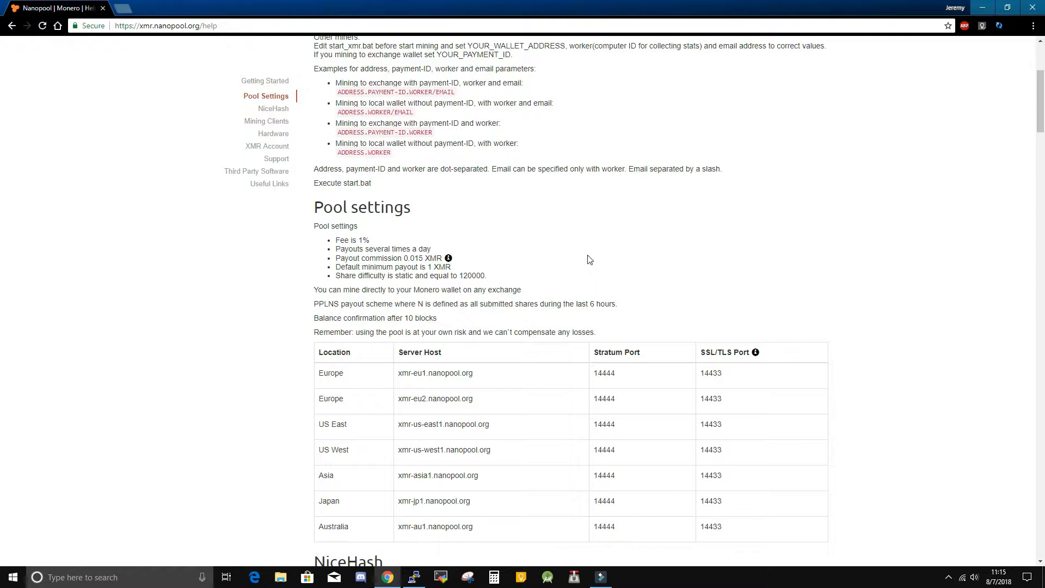
{"action": "mouse_move", "coordinate": [1020, 44]}
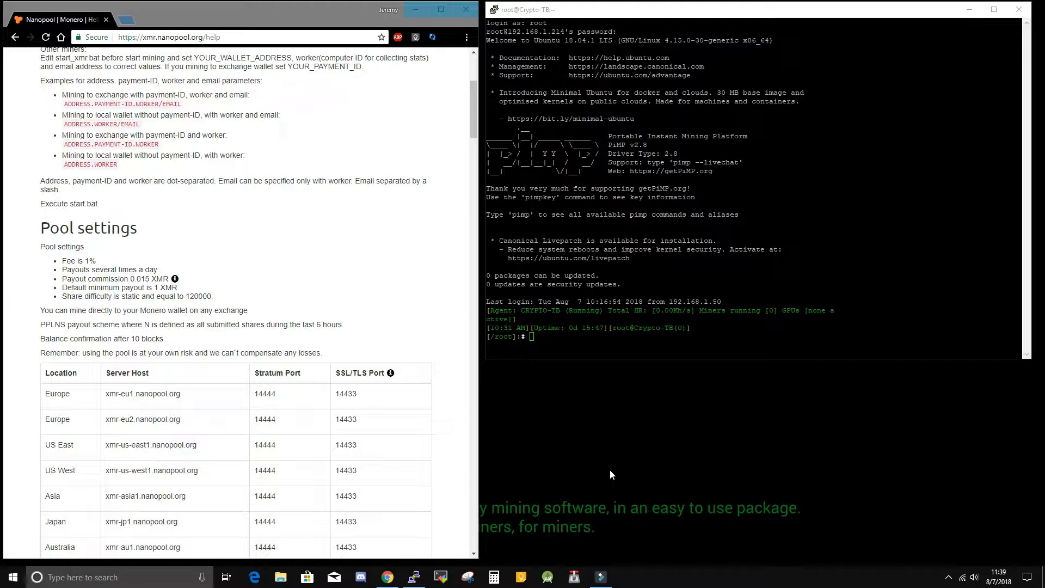
- In the rig's terminal, list the miners and open miner 1's cpuminer-multi.xmr.pcfg profile for editing
{"action": "left_click", "coordinate": [613, 341]}
{"action": "type", "text": "pimp --list"}
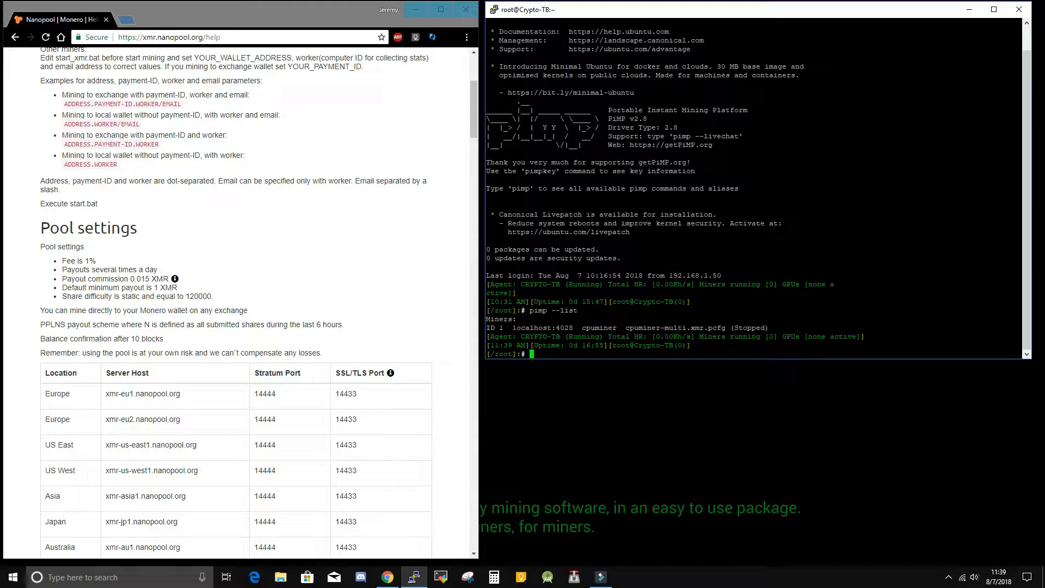
{"action": "type", "text": "edit 1"}
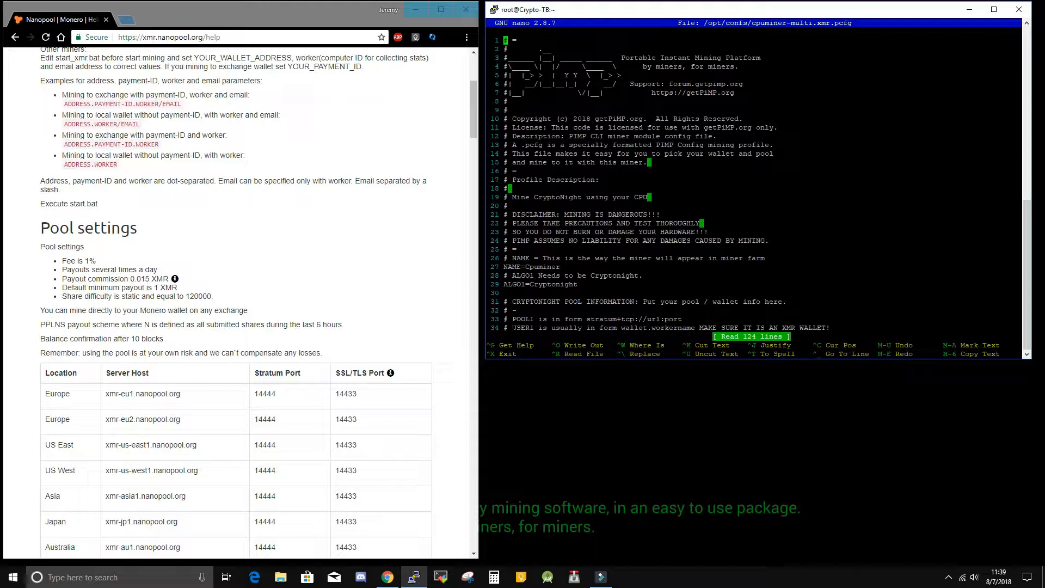
- Replace the POOL1 host xmr-eu1 with xmr-us-east1.nanopool.org on port 14444 and begin exiting nano
{"action": "scroll", "scroll_direction": "down", "scroll_amount": 3}
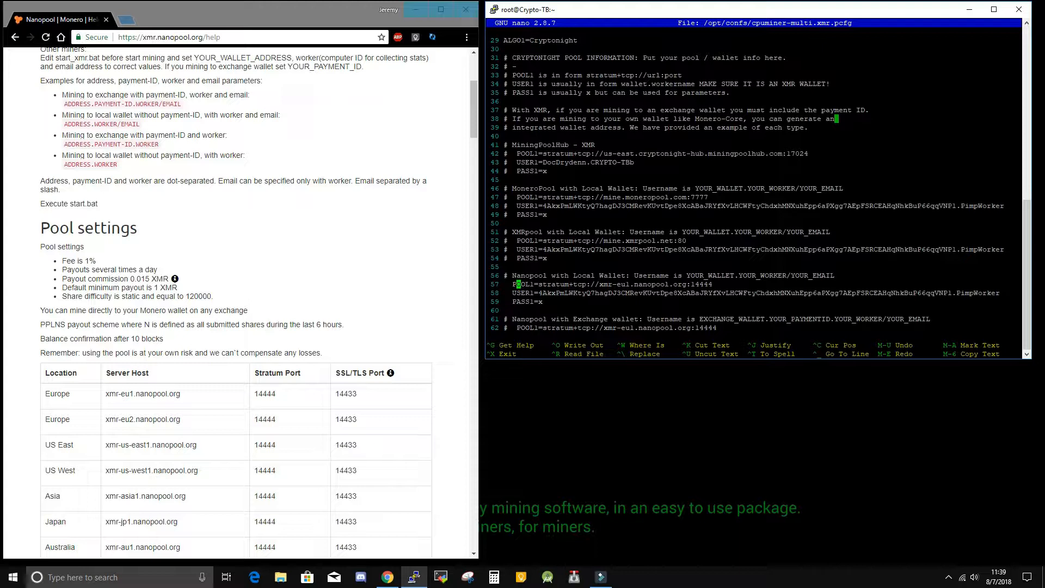
{"action": "mouse_move", "coordinate": [112, 447]}
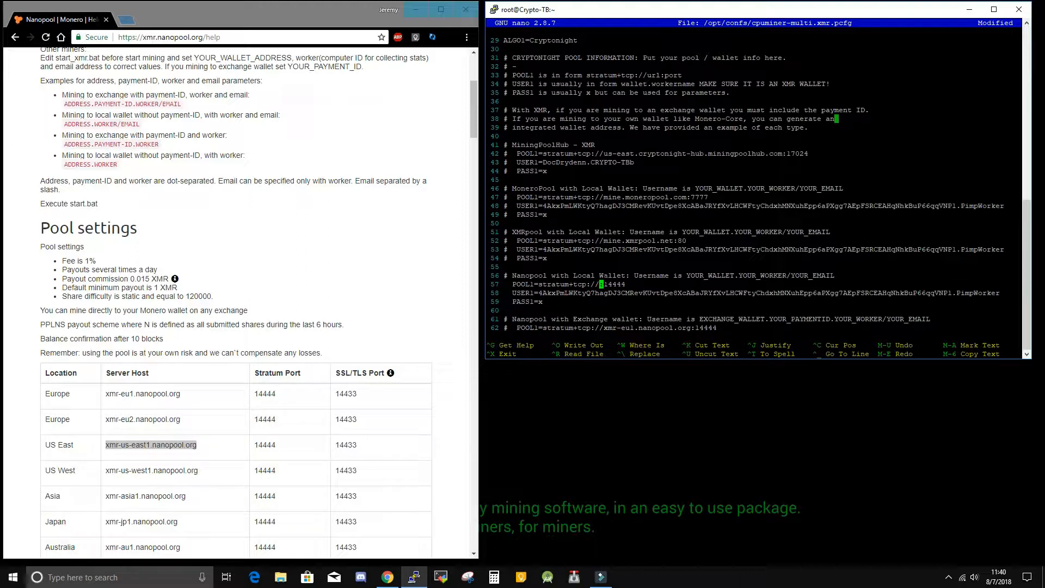
{"action": "type", "text": "xmr-us-east1.nanopool.org"}
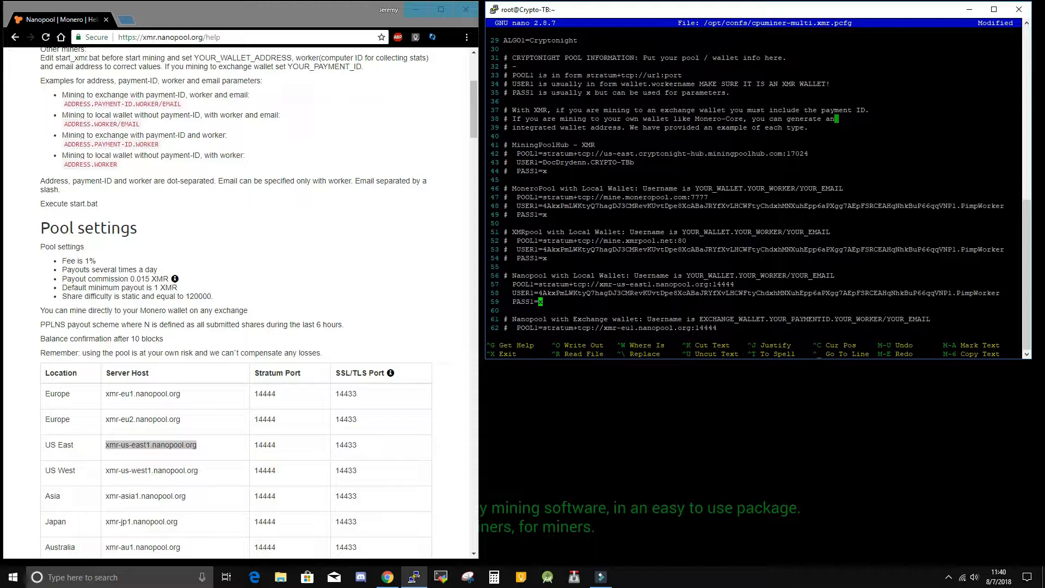
{"action": "key", "text": "ctrl+x"}
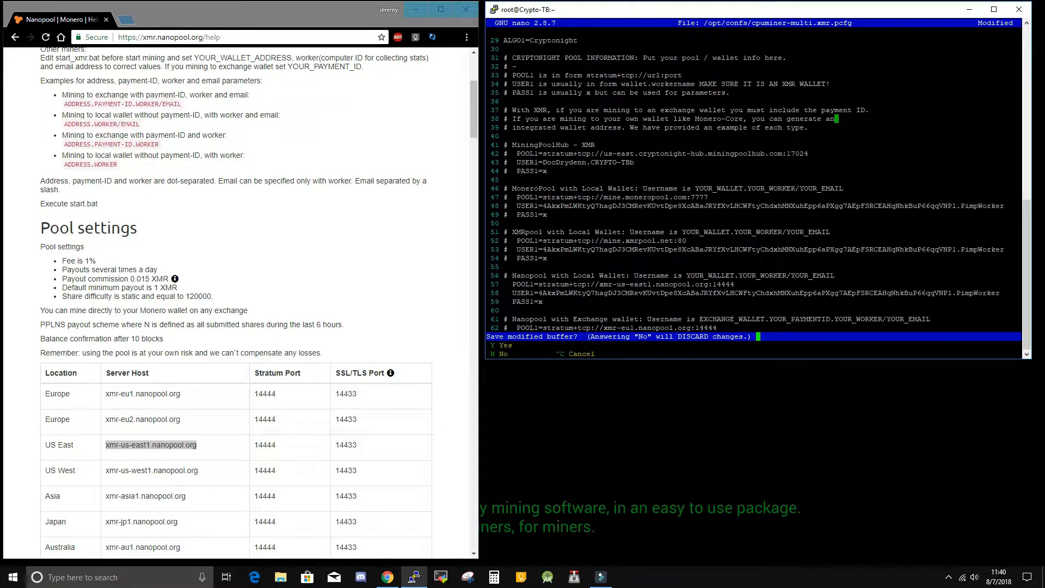
- Confirm saving the profile and run pimp --start 1 so cpuminer mines on US East with 12 threads
{"action": "key", "text": "y"}
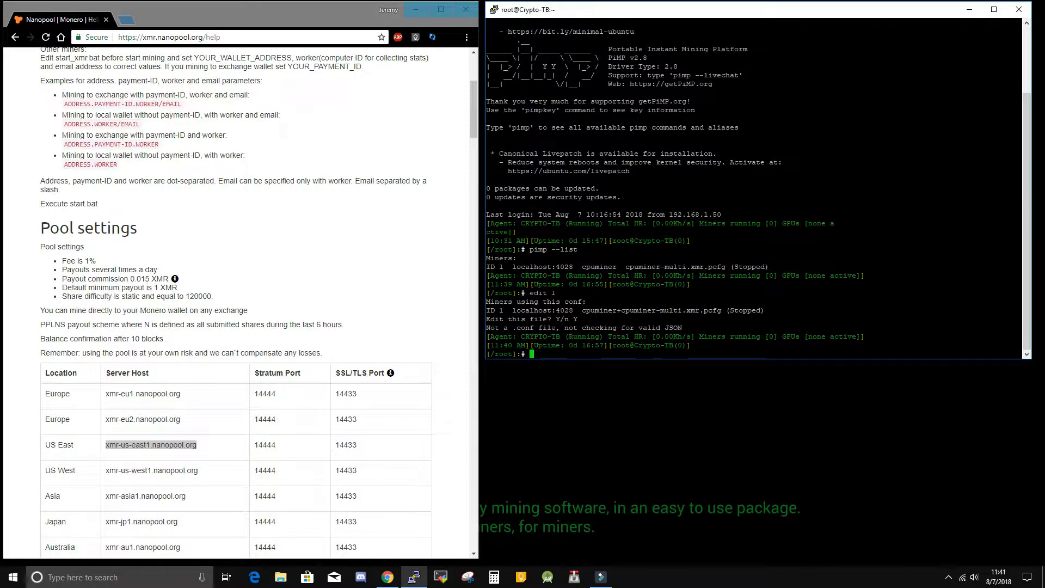
{"action": "type", "text": "pimp --start 1"}
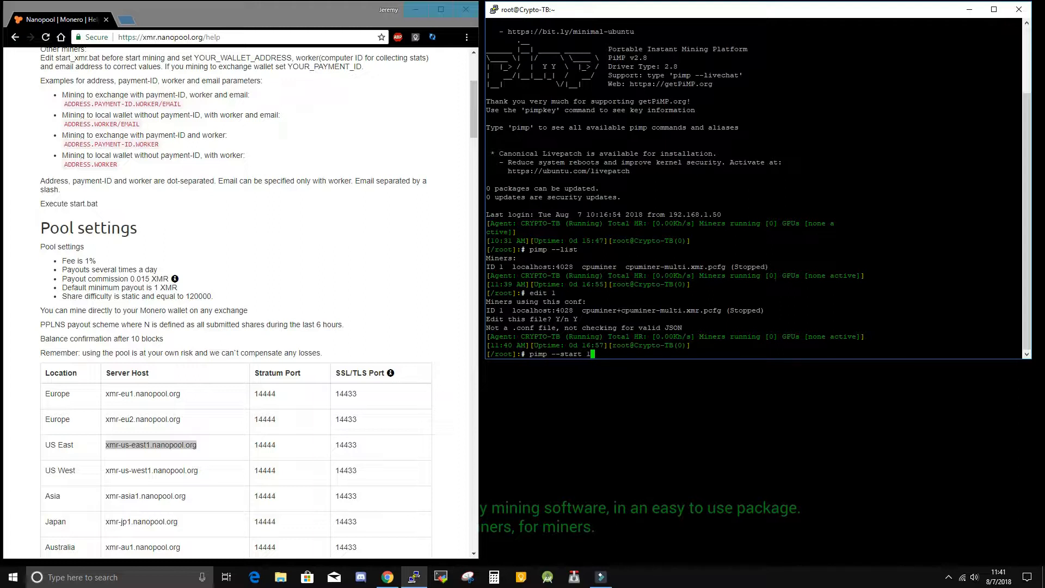
{"action": "key", "text": "enter"}
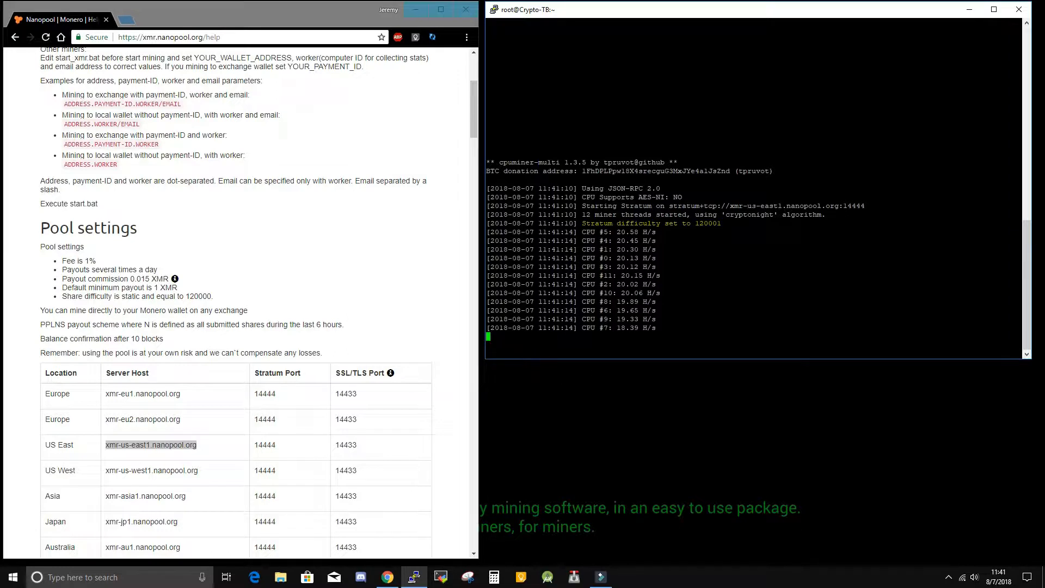
{"action": "double_click", "coordinate": [797, 206]}
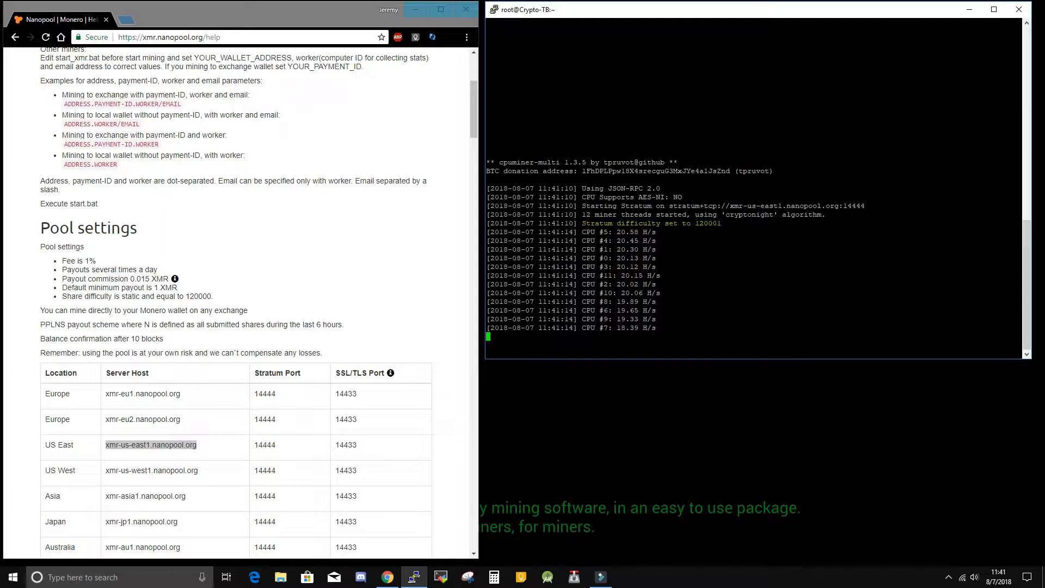
{"action": "mouse_move", "coordinate": [346, 236]}
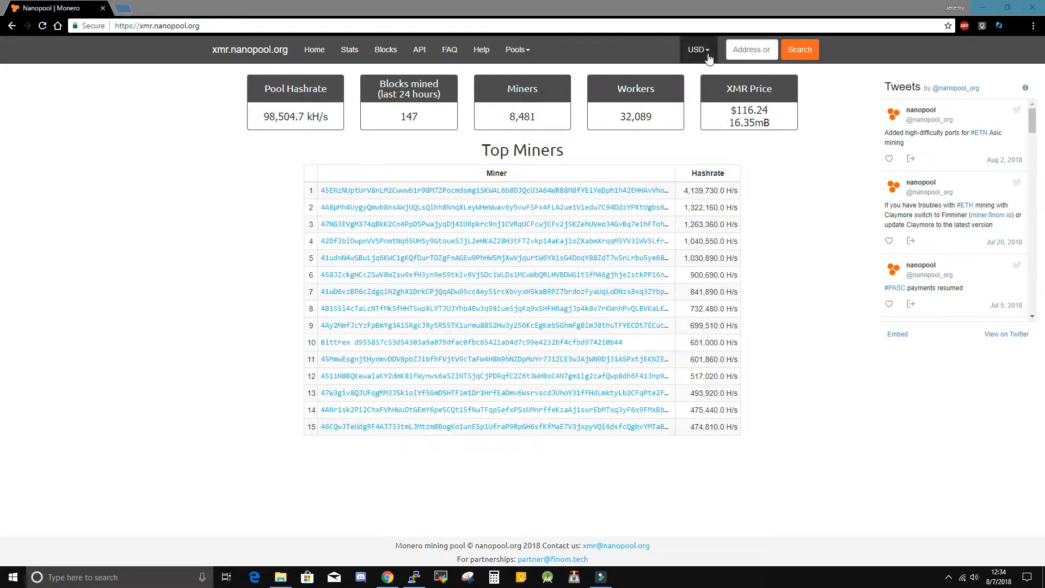
- Search the wallet address to open its account page with 210 H/s and PimpWorker online
{"action": "left_click", "coordinate": [725, 49]}
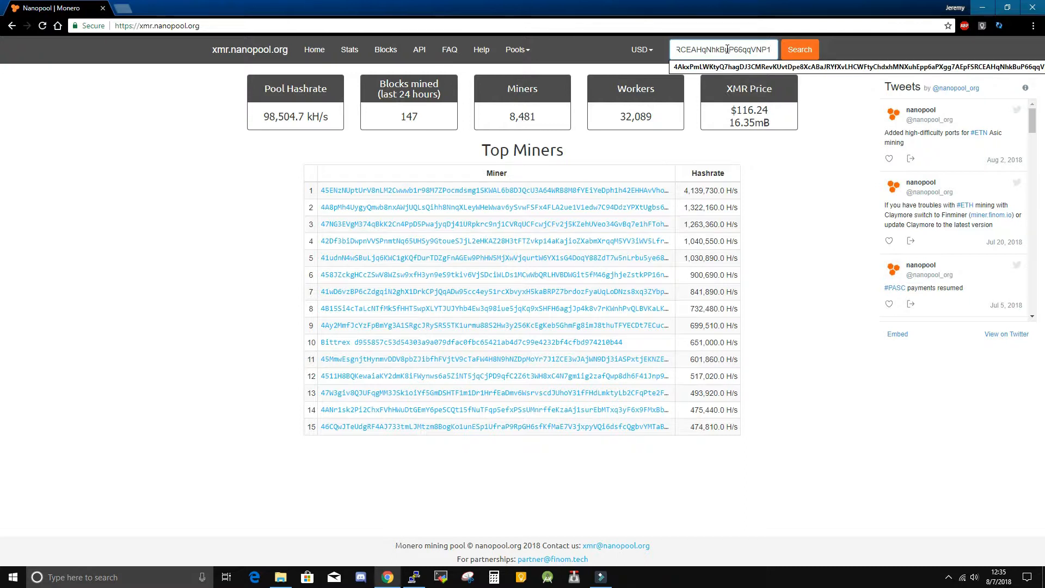
{"action": "left_click", "coordinate": [800, 49]}
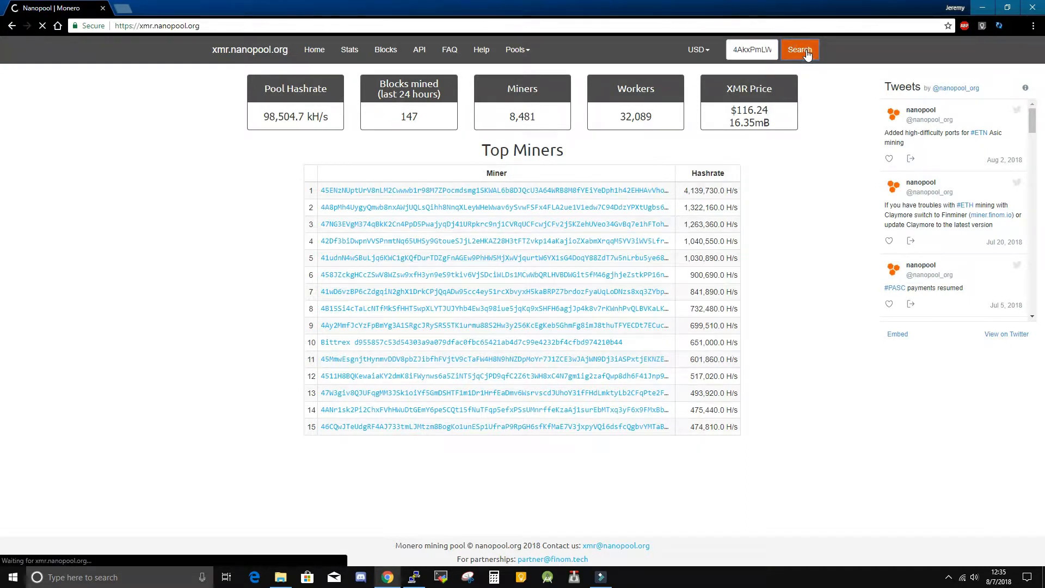
{"action": "left_click", "coordinate": [798, 49]}
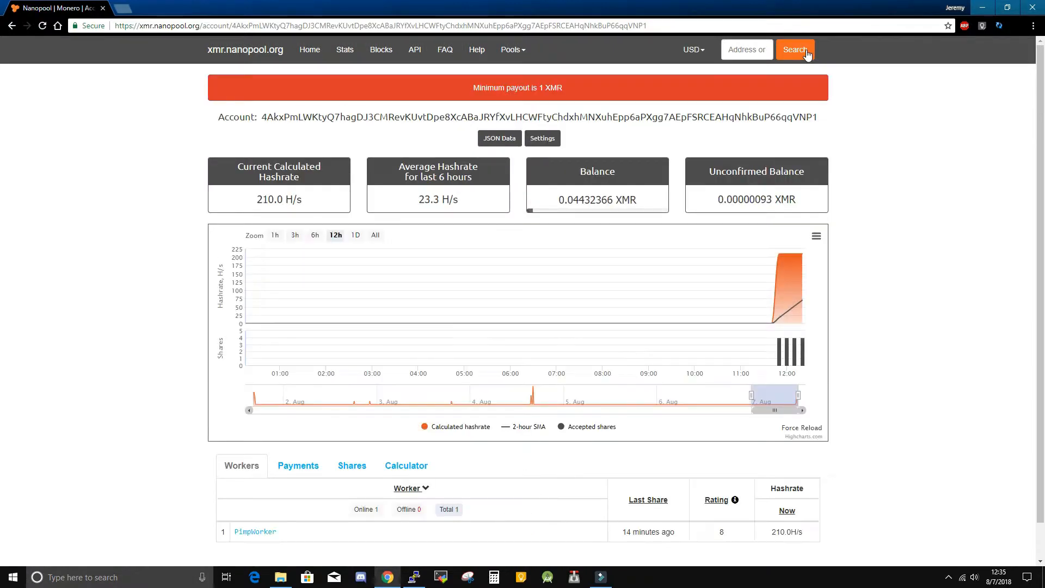
{"action": "mouse_move", "coordinate": [862, 190]}
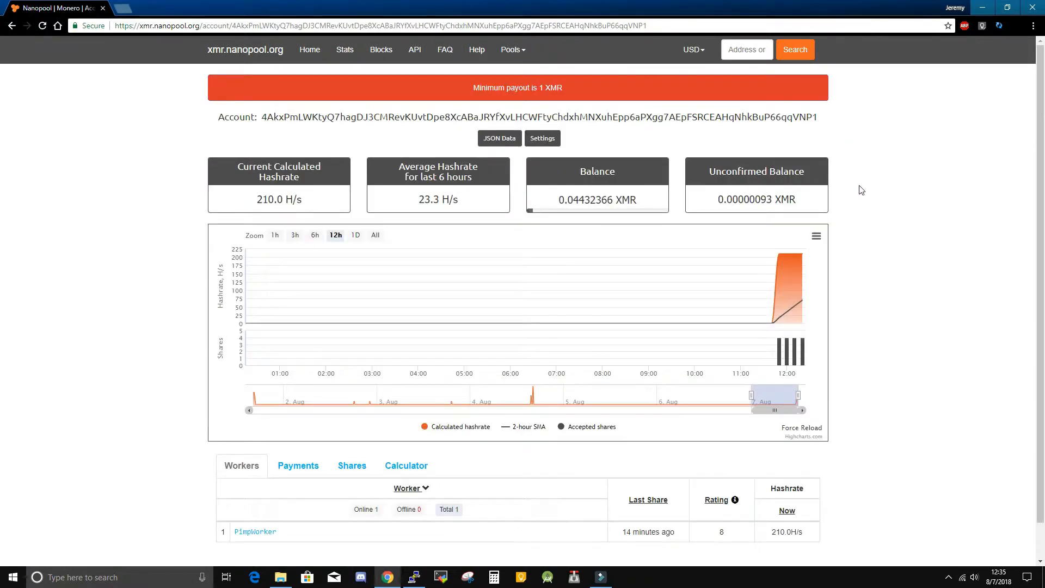
{"action": "mouse_move", "coordinate": [836, 145]}
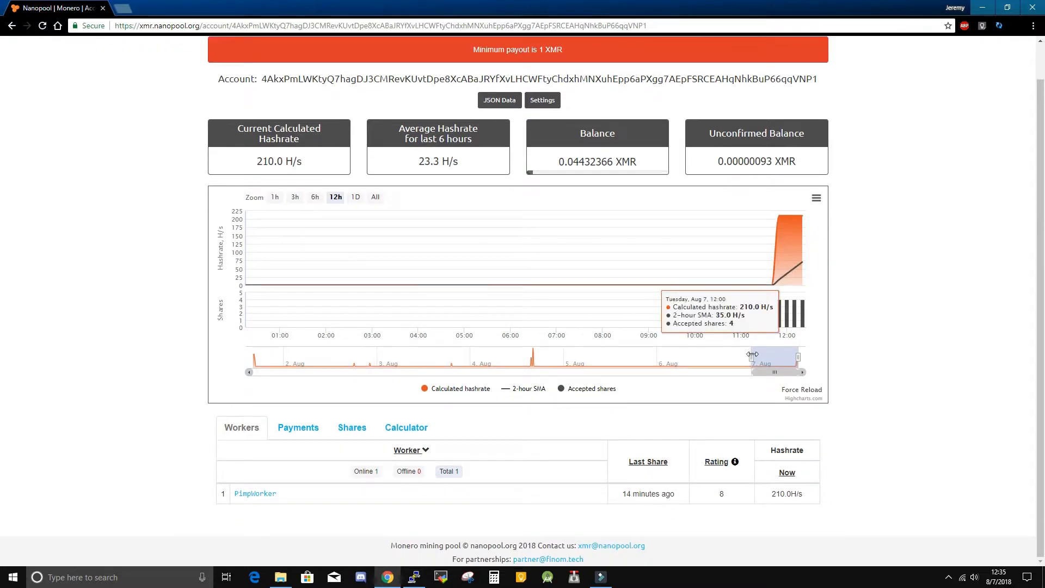
{"action": "mouse_move", "coordinate": [255, 494]}
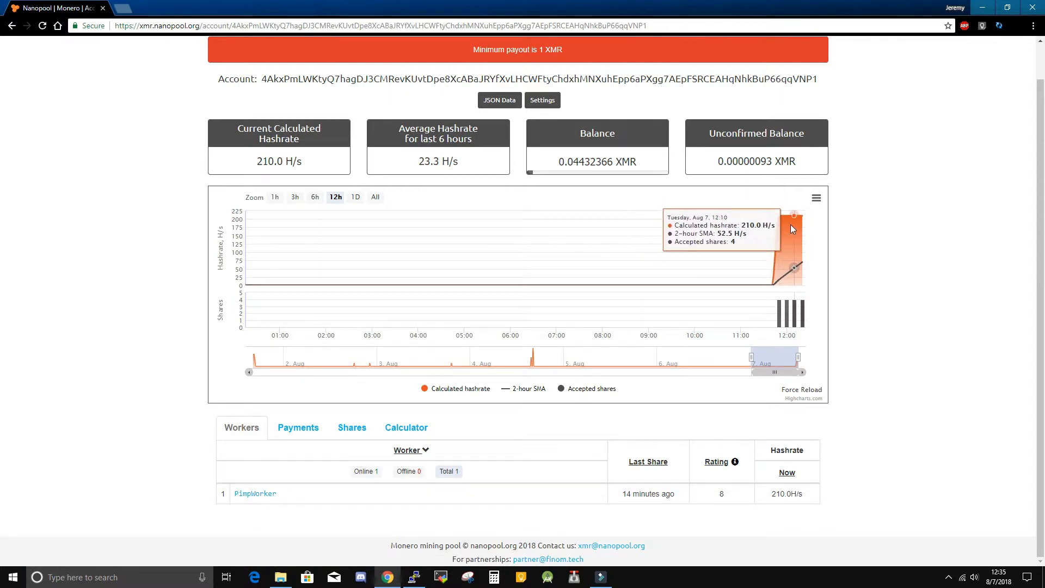
{"action": "mouse_move", "coordinate": [280, 164]}
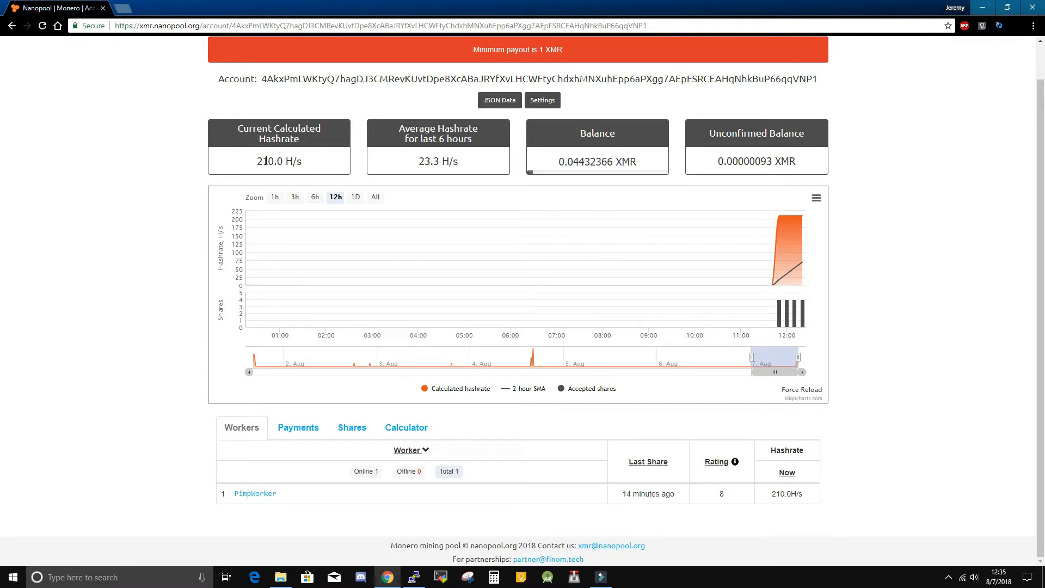
{"action": "mouse_move", "coordinate": [1006, 515]}
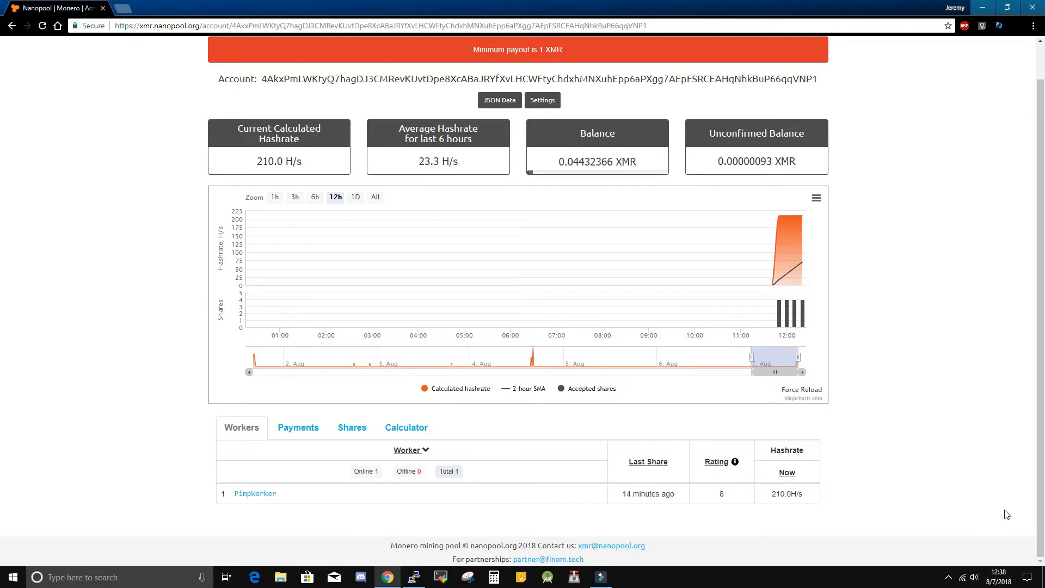
{"action": "mouse_move", "coordinate": [513, 529]}
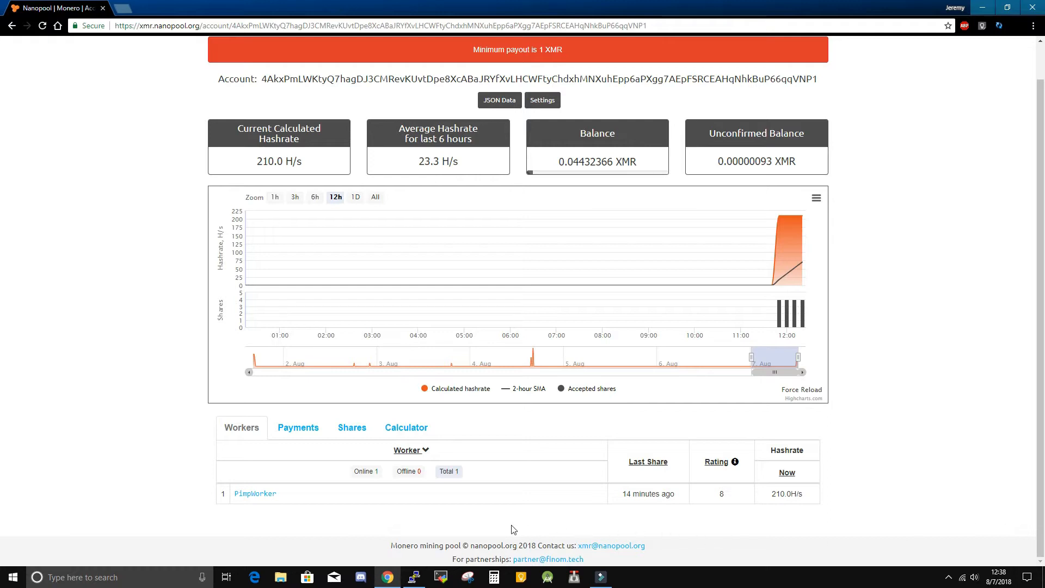
{"action": "mouse_move", "coordinate": [305, 511]}
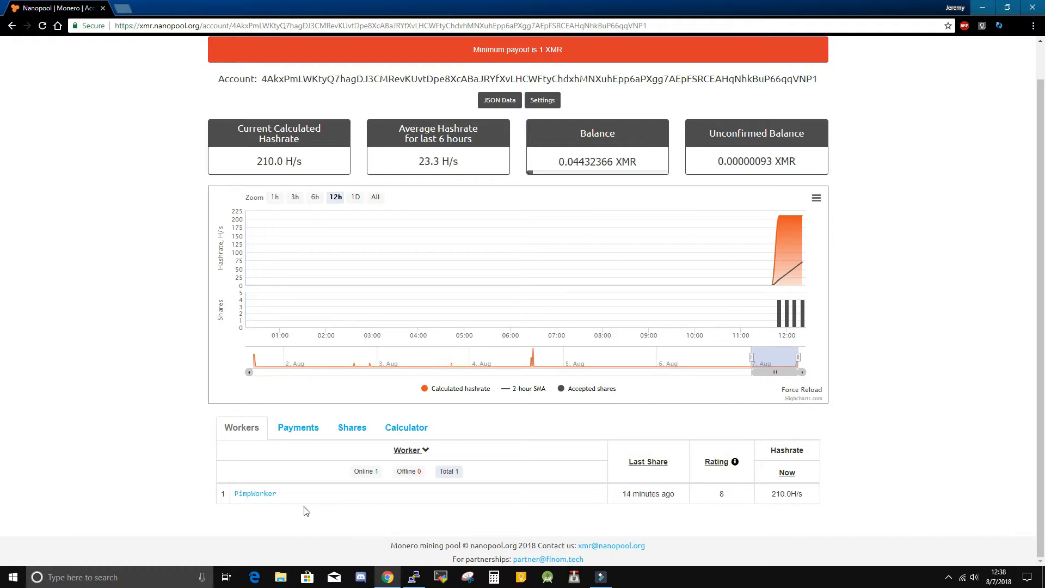
{"action": "mouse_move", "coordinate": [293, 513]}
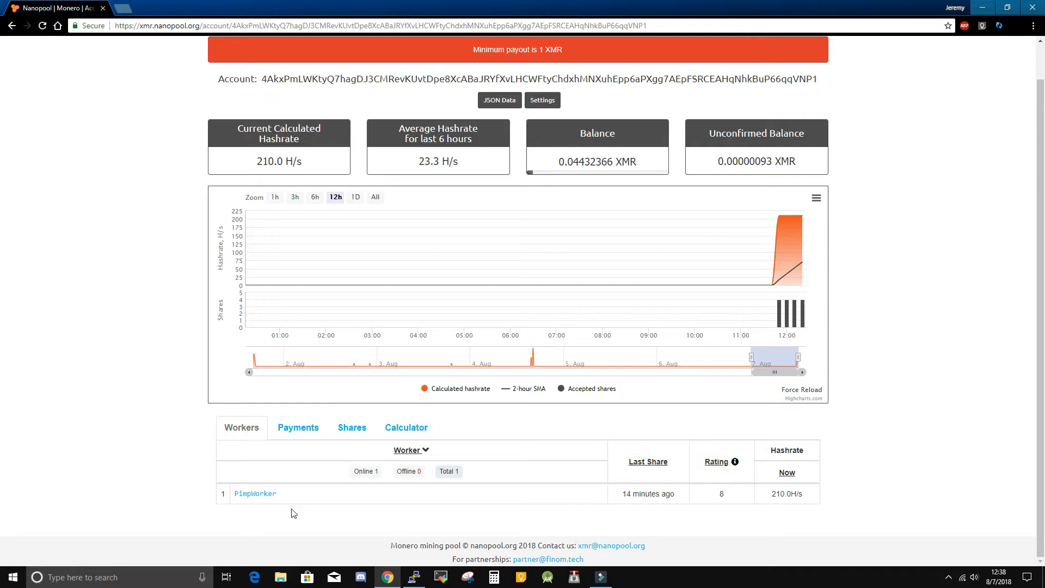